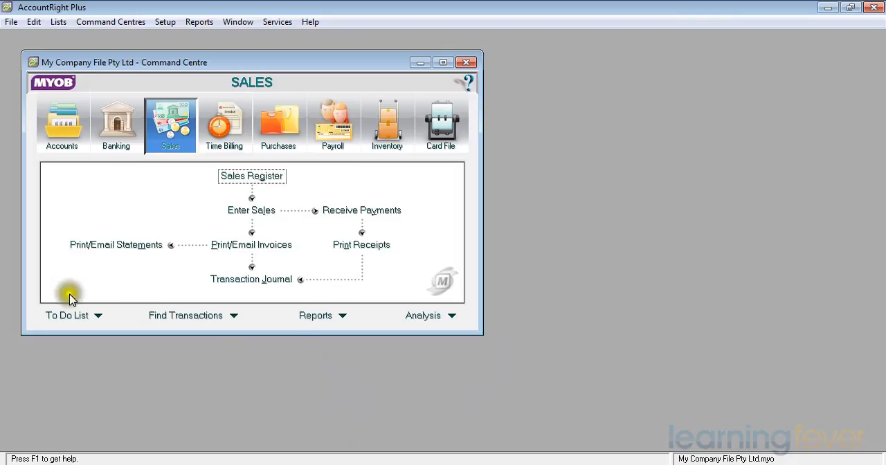
Step: Review invoice 00000016 for My Customer 2 from the Sales Register and close it unchanged
left_click(252, 176)
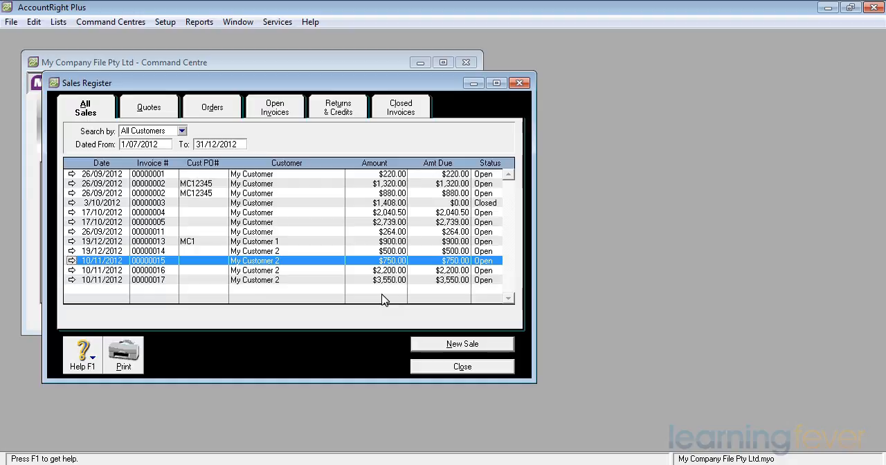
mouse_move(42, 279)
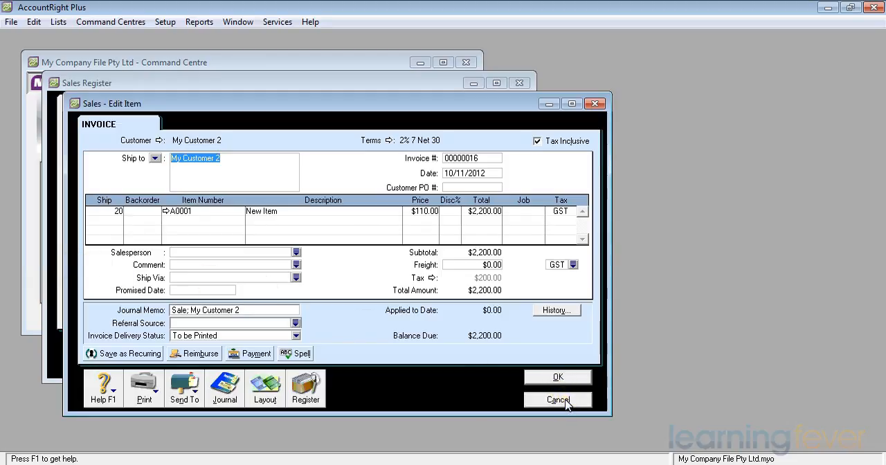
left_click(556, 400)
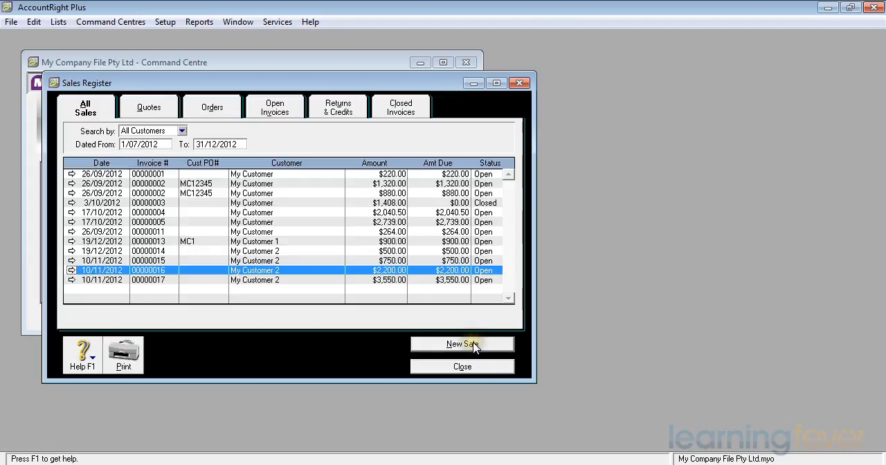
Step: Start new sale 00000018 for My Customer 2 and switch it to the Item layout
left_click(462, 343)
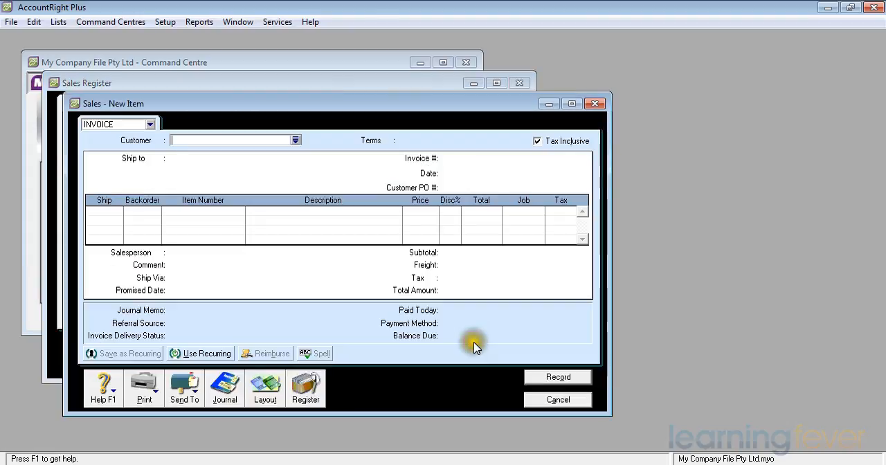
mouse_move(477, 343)
type("My Customer 2")
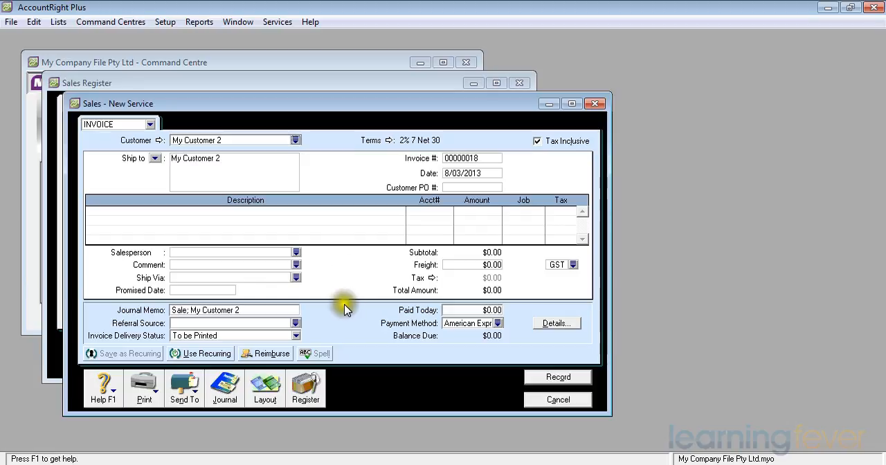
mouse_move(346, 313)
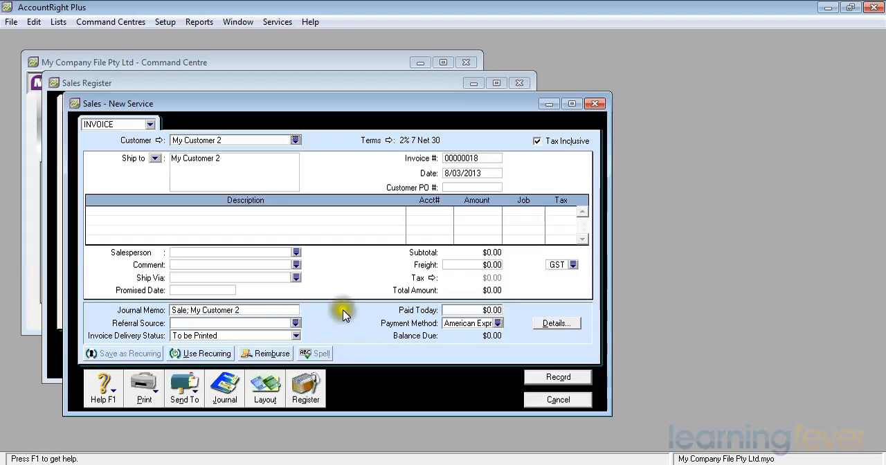
left_click(265, 385)
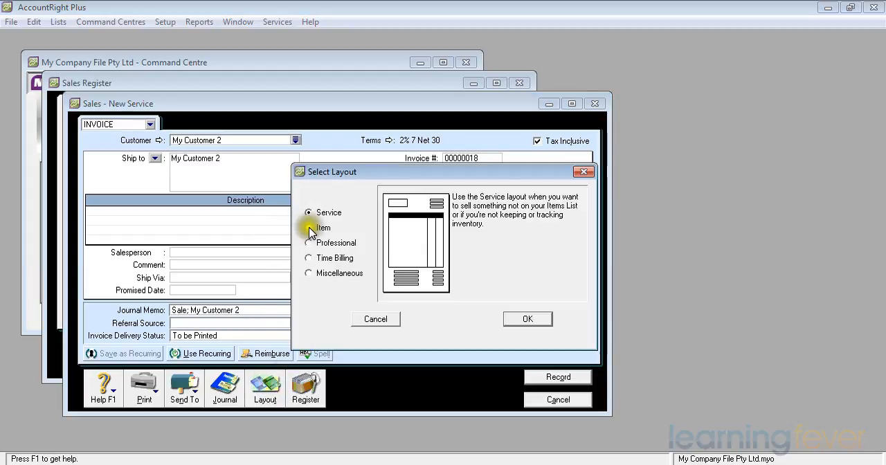
left_click(307, 227)
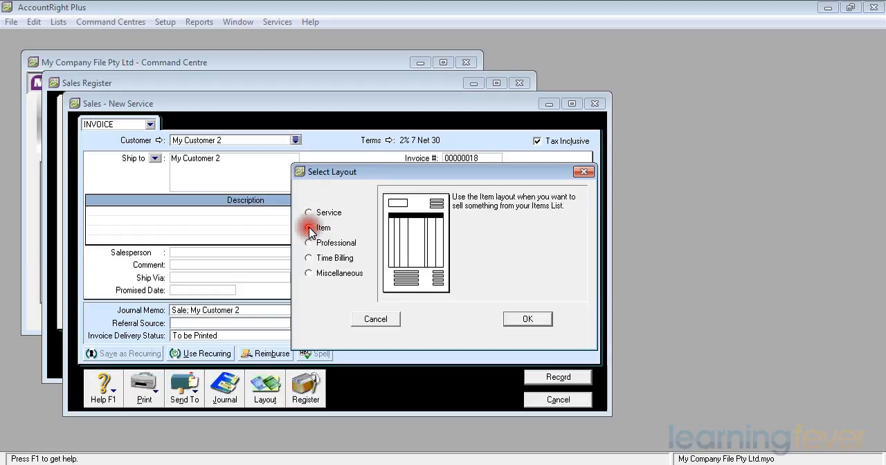
left_click(526, 318)
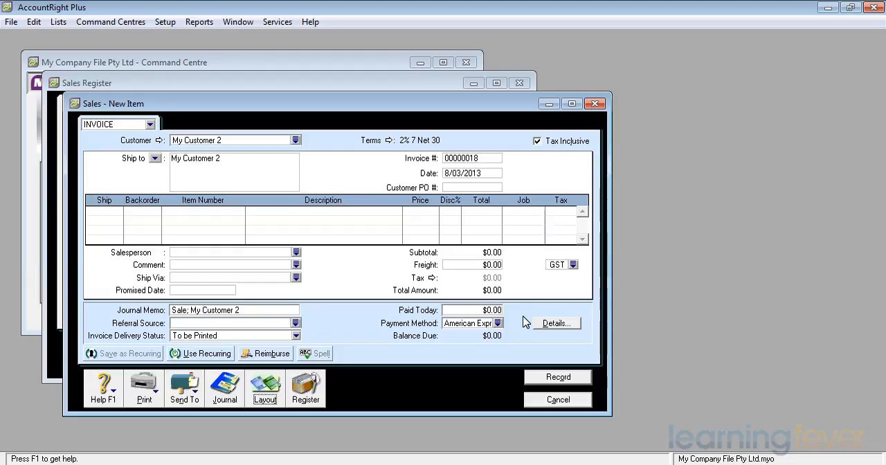
mouse_move(404, 288)
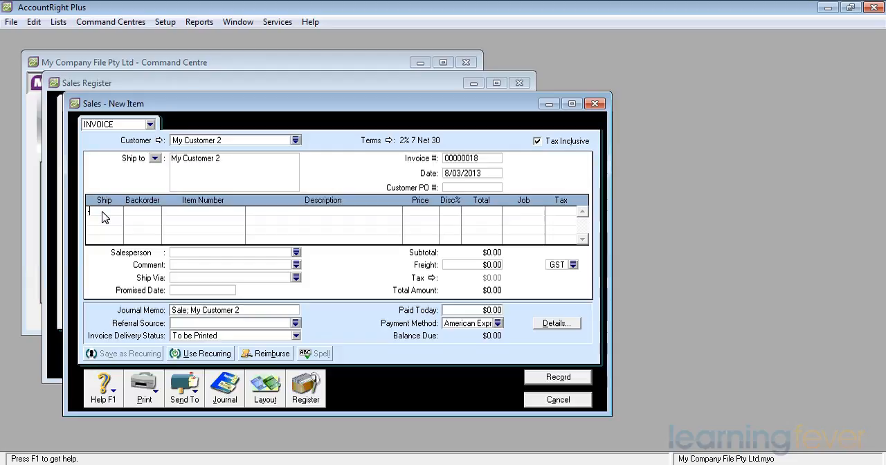
Step: Record invoice 00000018 as -10 units of item A0001, totalling -$1,100
type("-10")
left_click(204, 210)
type("A0001")
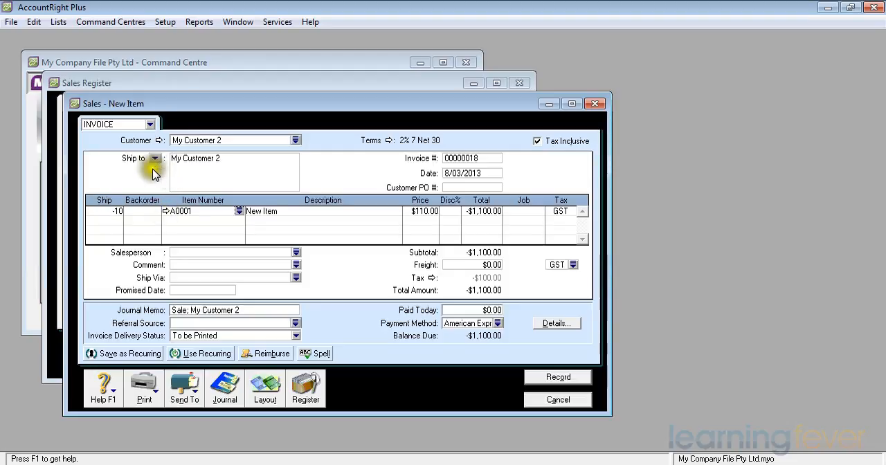
mouse_move(157, 177)
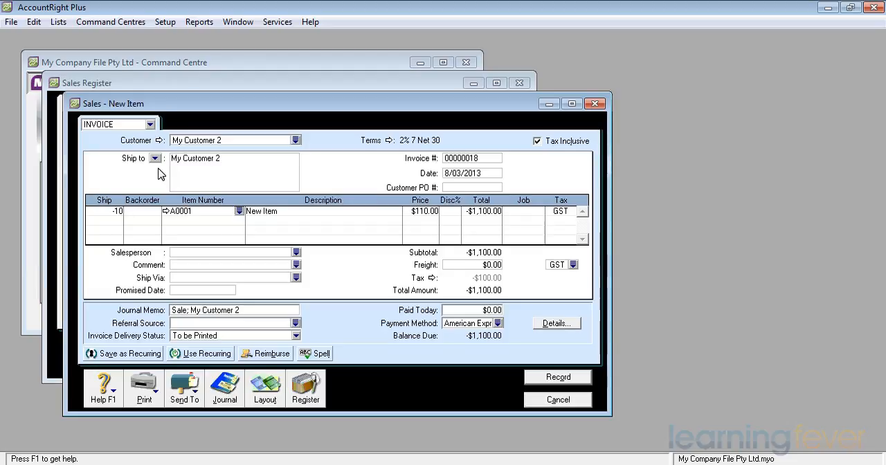
mouse_move(185, 269)
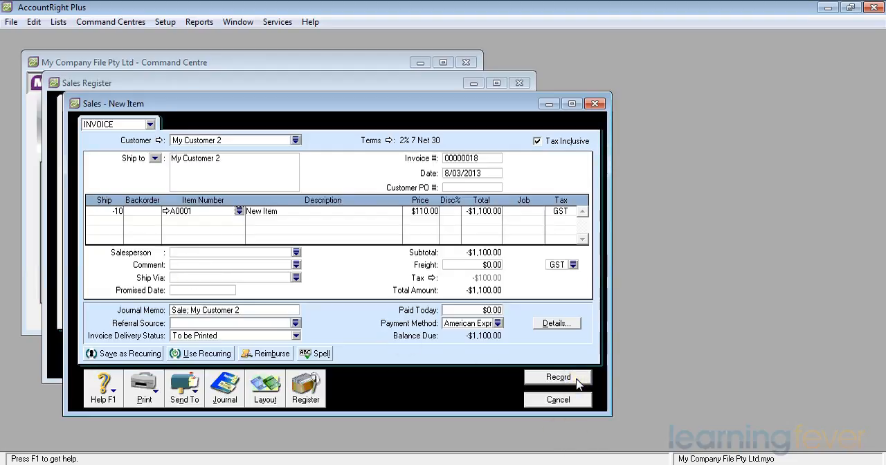
left_click(556, 376)
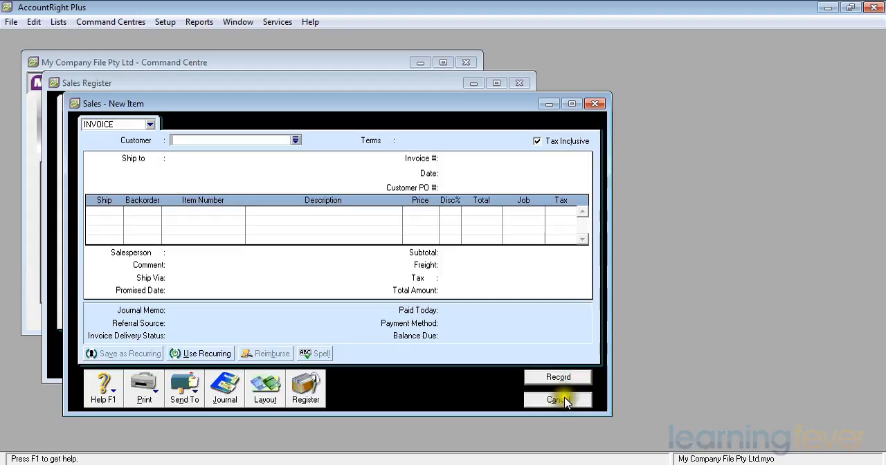
Step: Close the blank sale and show the Sales Register's Returns & Credits list with the -$1,100 credit
left_click(557, 400)
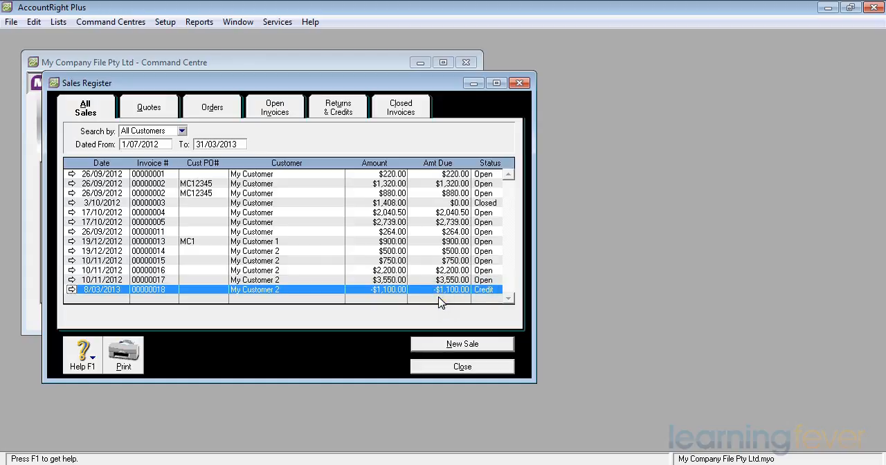
mouse_move(332, 293)
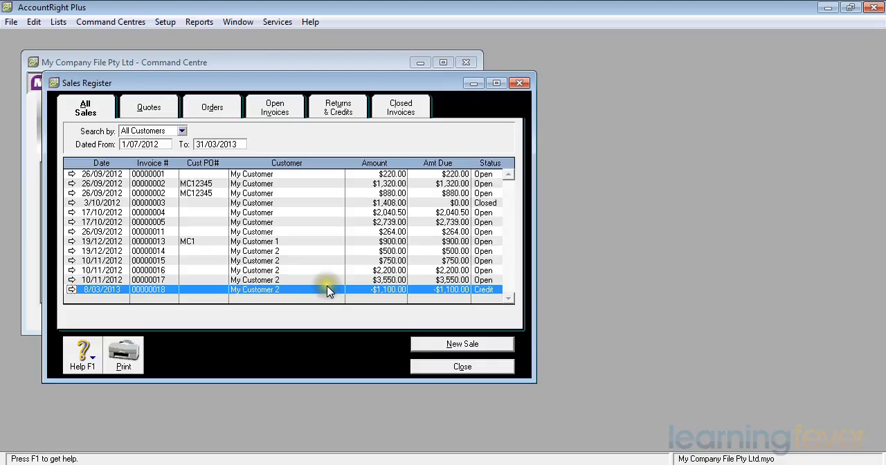
mouse_move(323, 108)
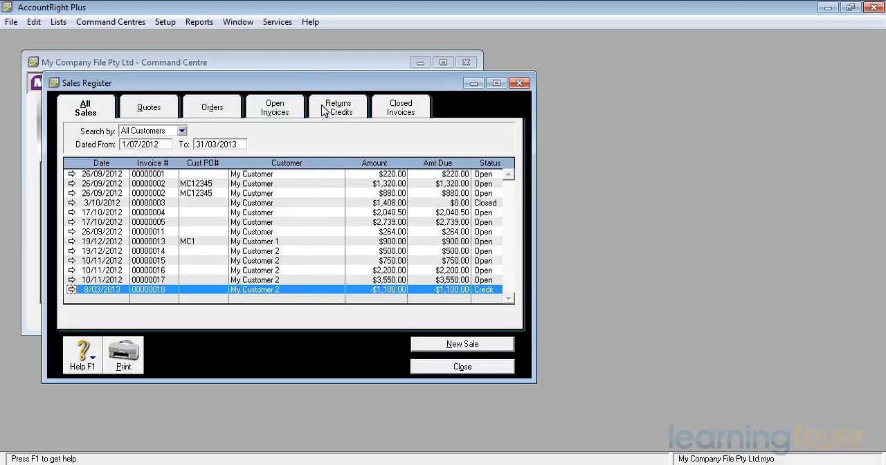
left_click(337, 107)
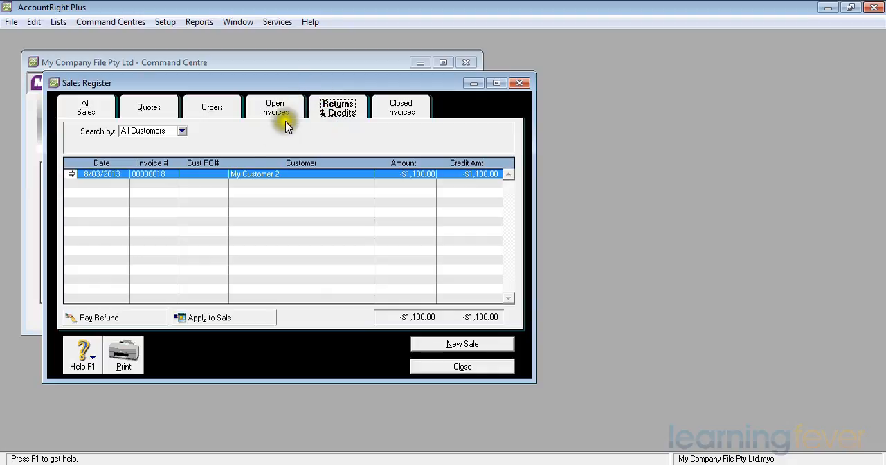
mouse_move(339, 181)
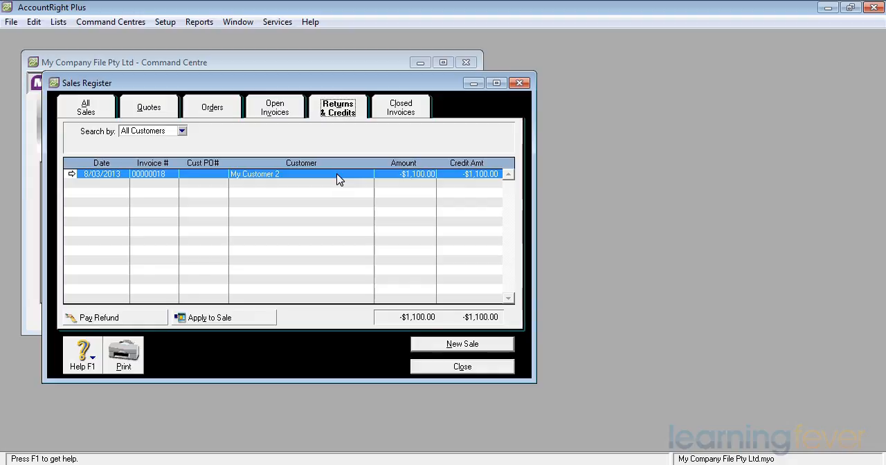
mouse_move(318, 210)
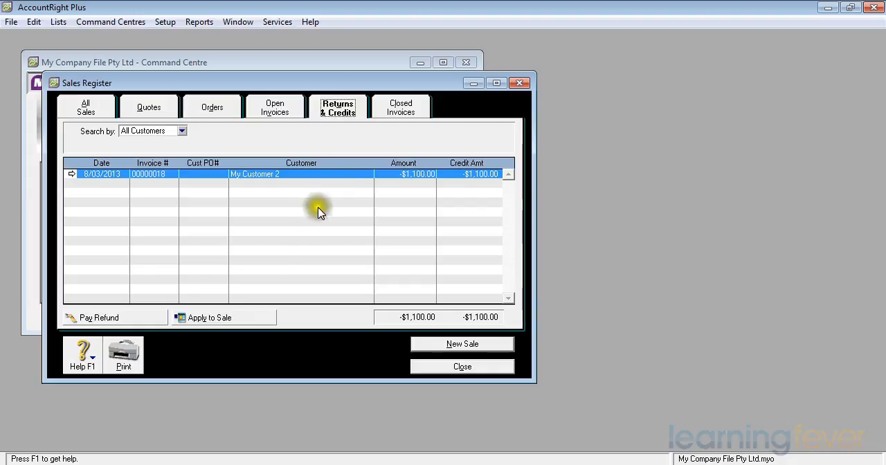
mouse_move(237, 326)
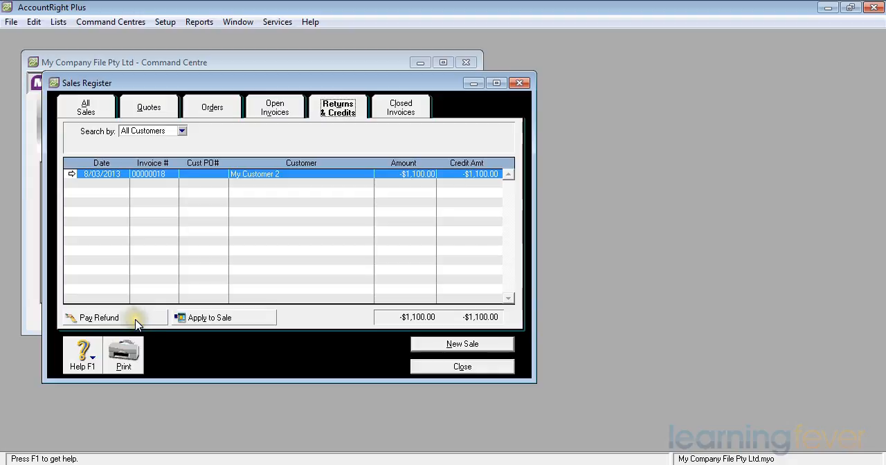
mouse_move(238, 324)
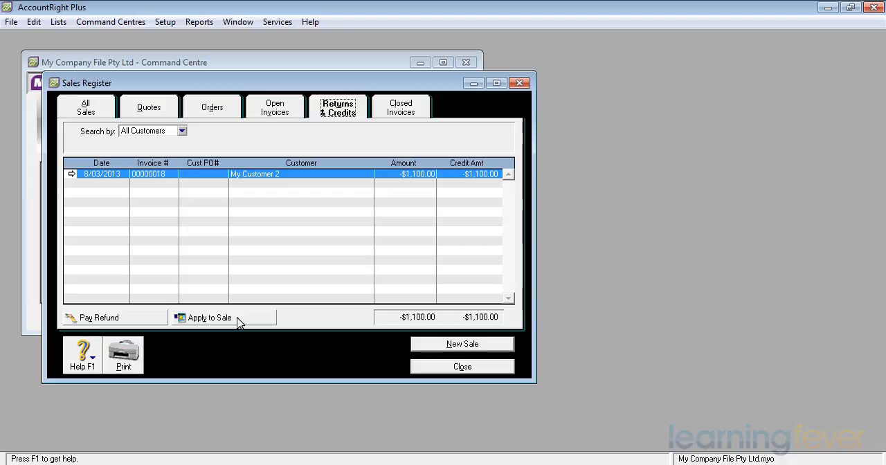
Step: Begin applying the $1,100 credit, inspect invoice 00000016, and return to the settlement
left_click(209, 317)
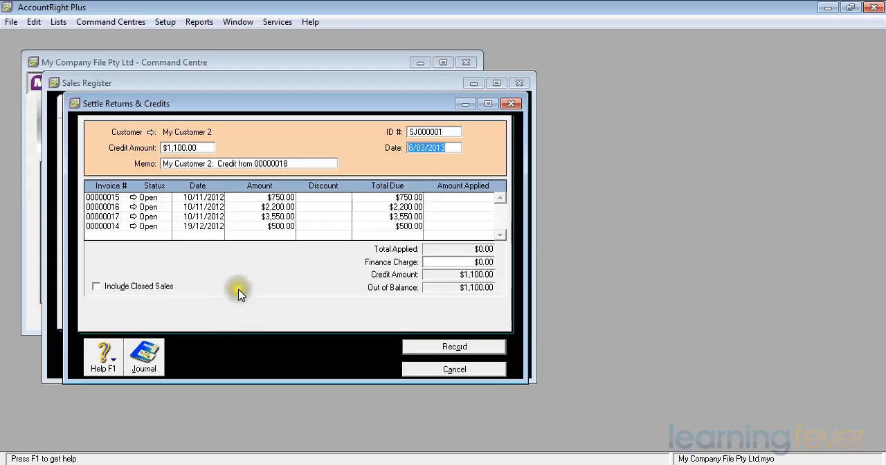
mouse_move(214, 284)
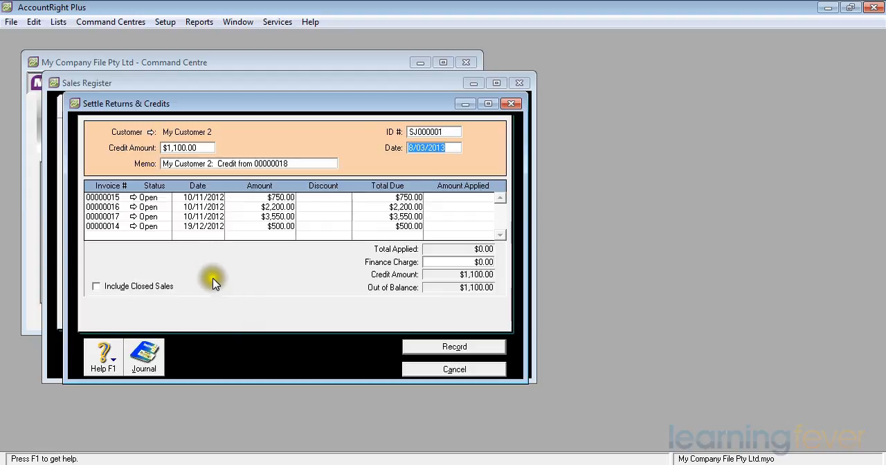
mouse_move(135, 207)
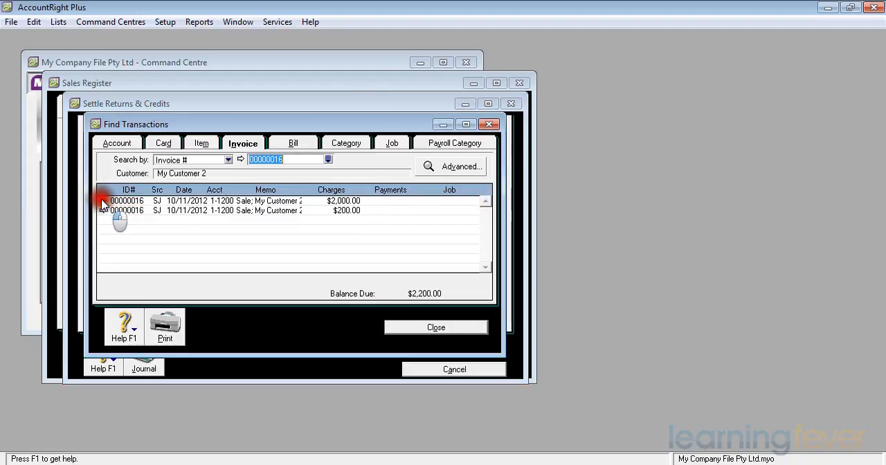
double_click(127, 201)
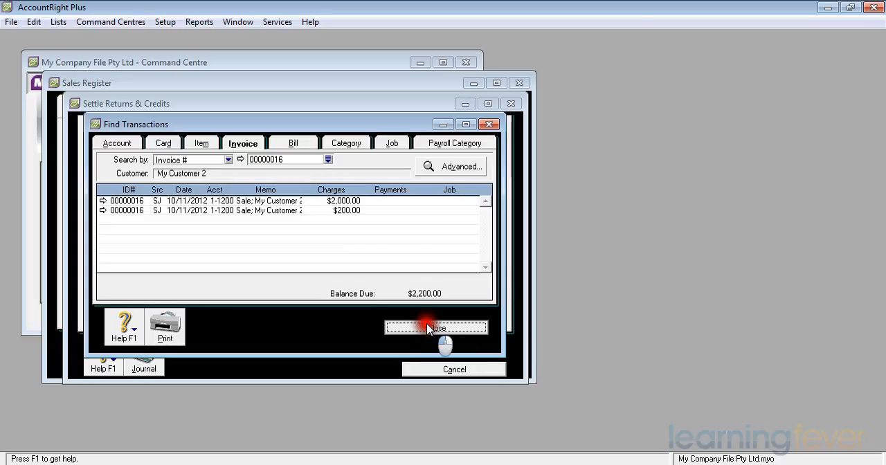
left_click(437, 328)
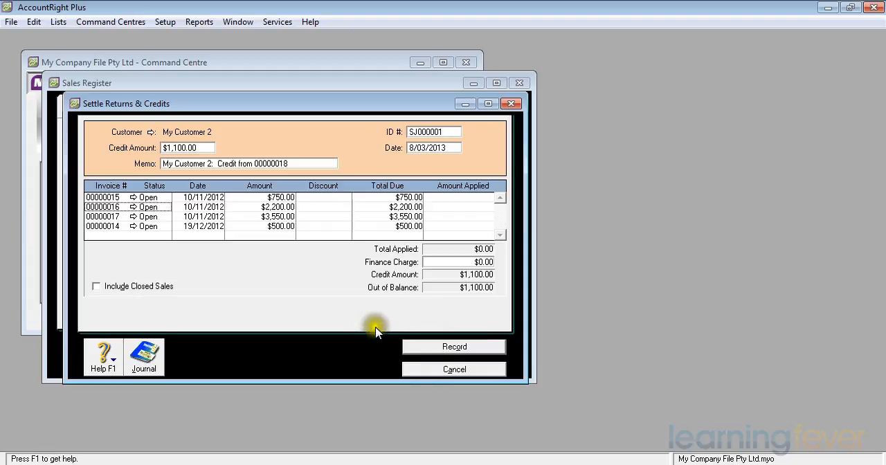
mouse_move(145, 155)
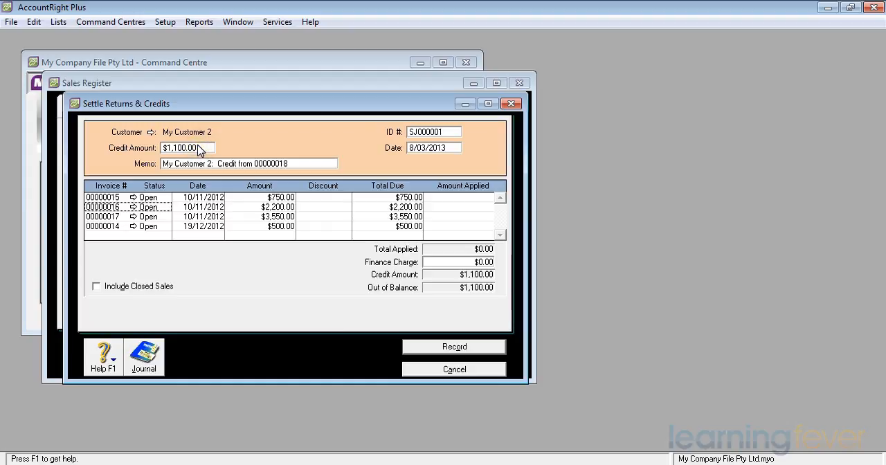
mouse_move(291, 165)
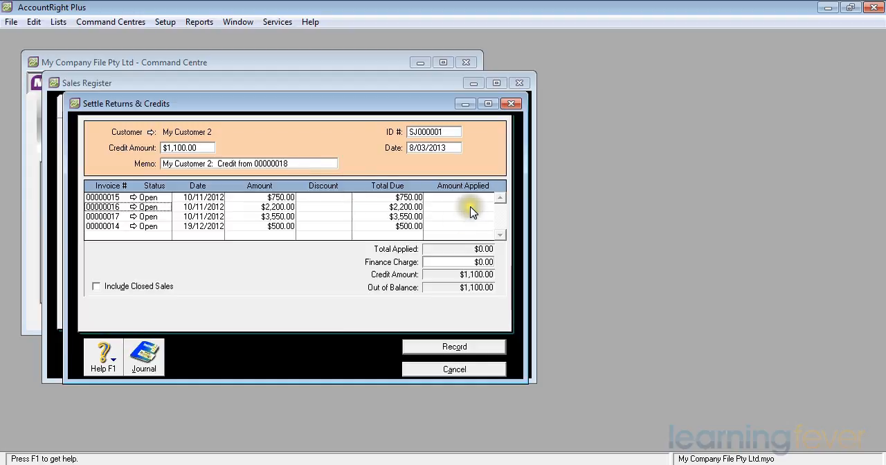
Step: Cancel the Settle Returns & Credits window, leaving no open credits listed
left_click(473, 208)
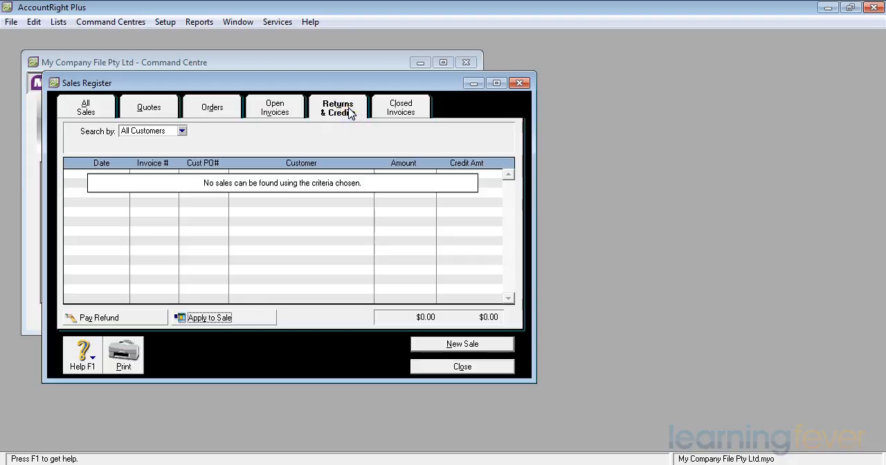
mouse_move(276, 232)
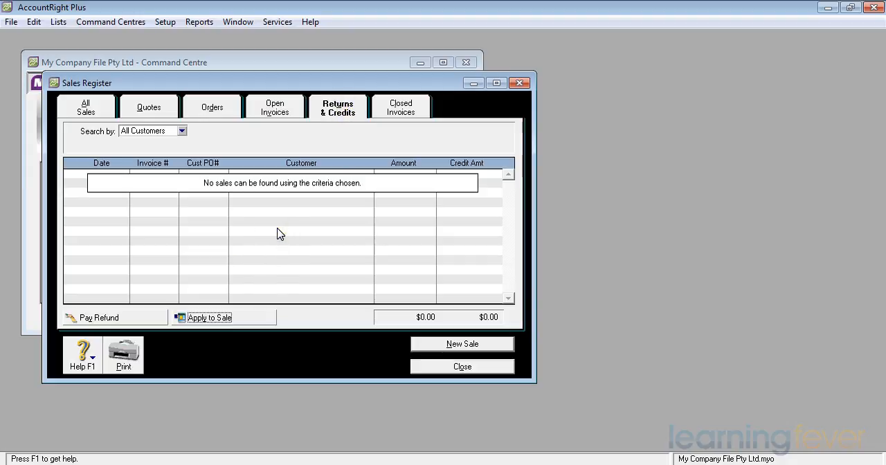
mouse_move(86, 108)
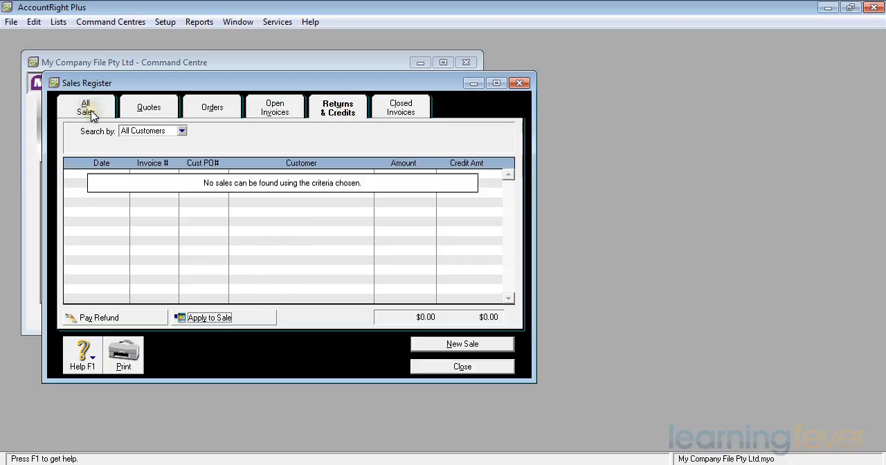
Step: Show All Sales, where invoice 00000018 (-$1,100) appears as Closed
left_click(86, 108)
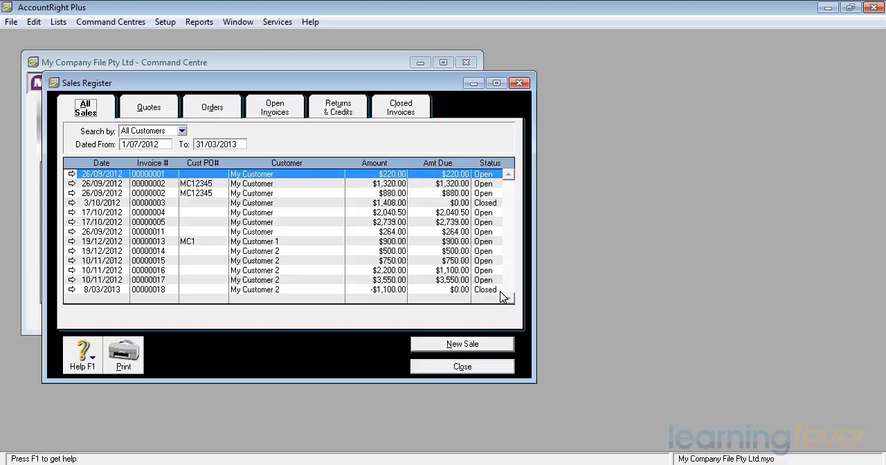
mouse_move(501, 293)
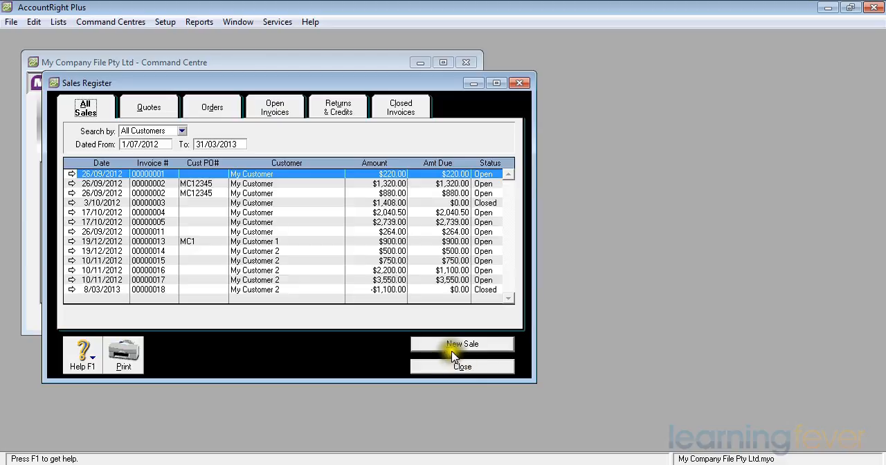
mouse_move(70, 251)
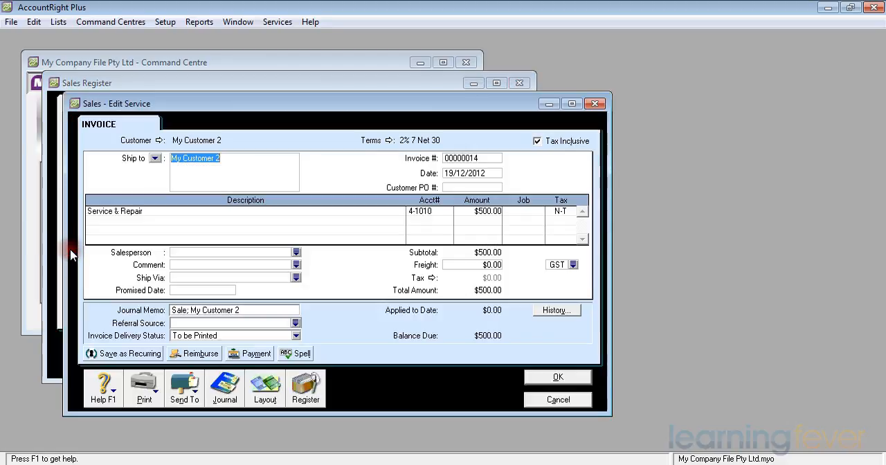
mouse_move(220, 222)
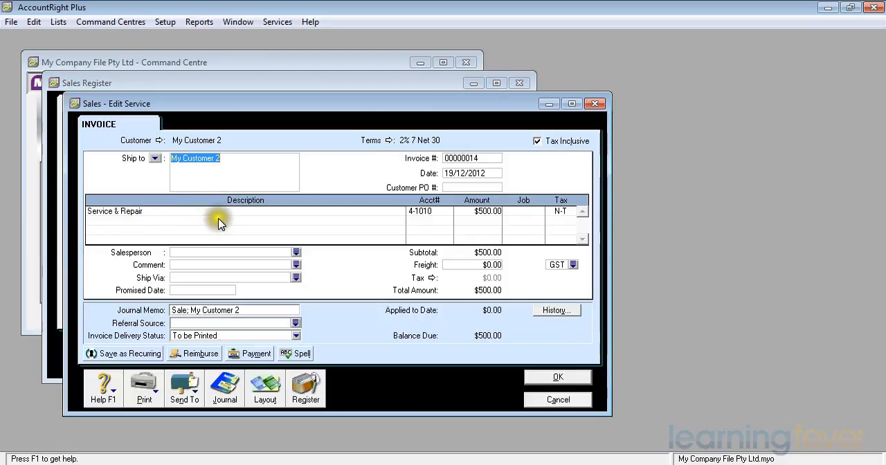
mouse_move(221, 224)
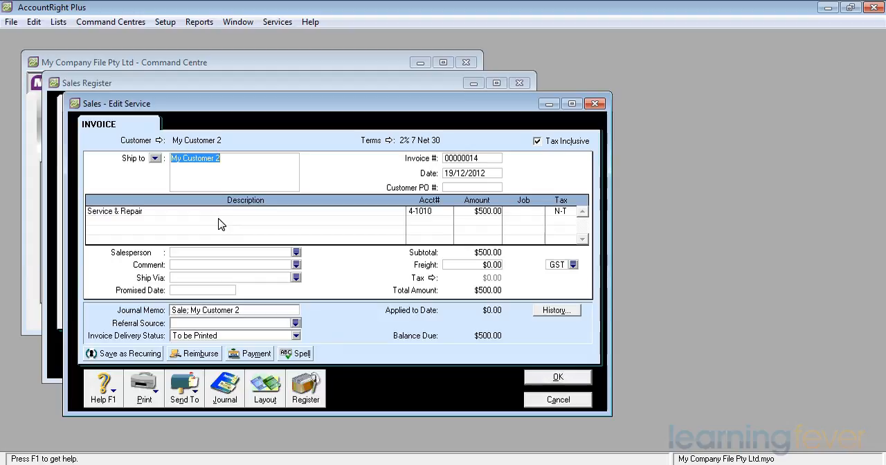
mouse_move(256, 229)
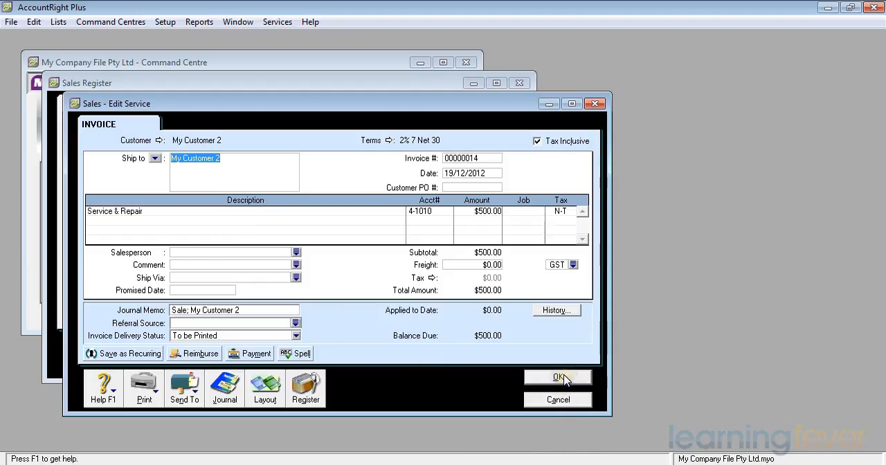
left_click(558, 377)
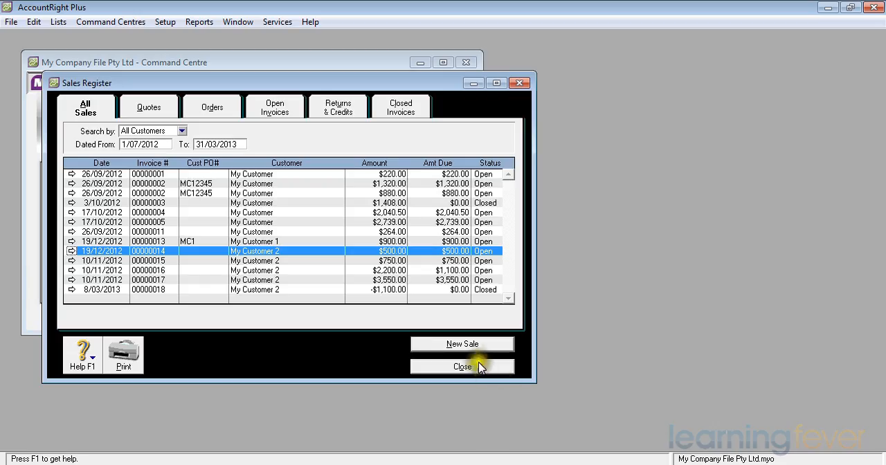
Step: Start sale 00000019 for My Customer 2 with a first line described 'Negotiated Reduction'
left_click(462, 343)
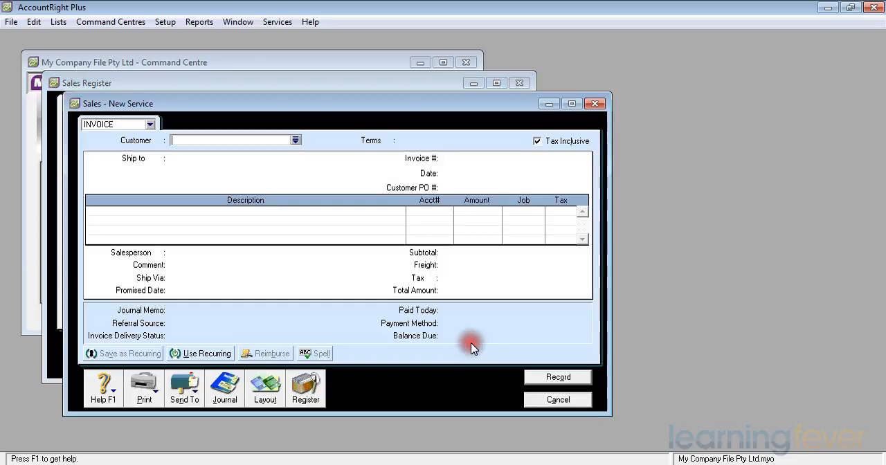
mouse_move(446, 343)
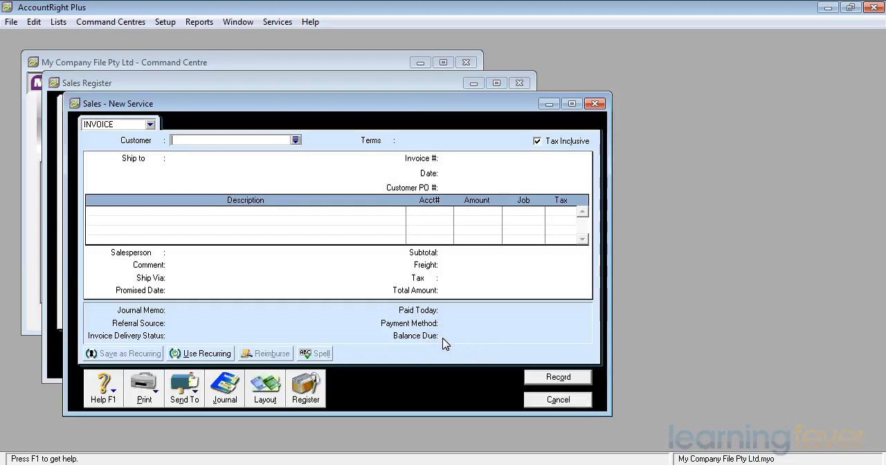
type("My Customer")
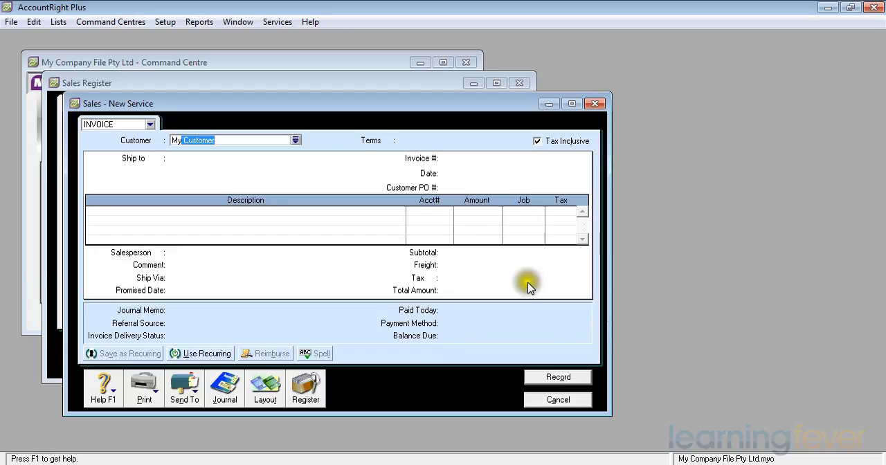
left_click(296, 139)
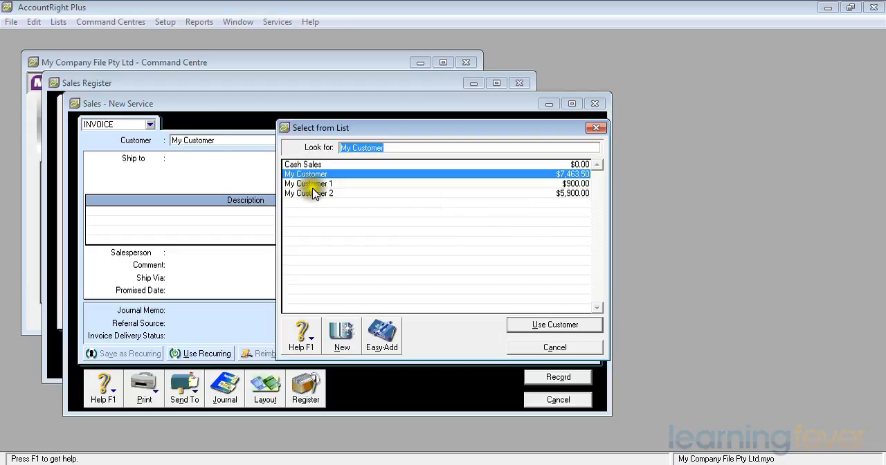
left_click(307, 194)
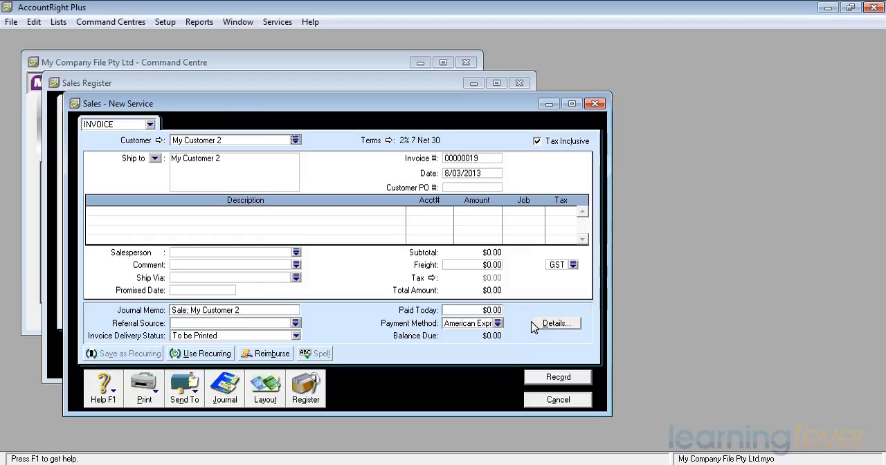
left_click(113, 214)
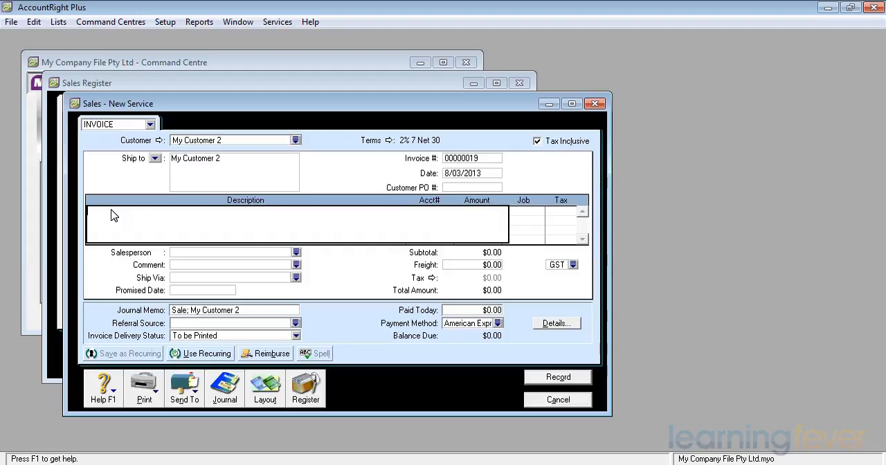
type("Negotiated Reduction")
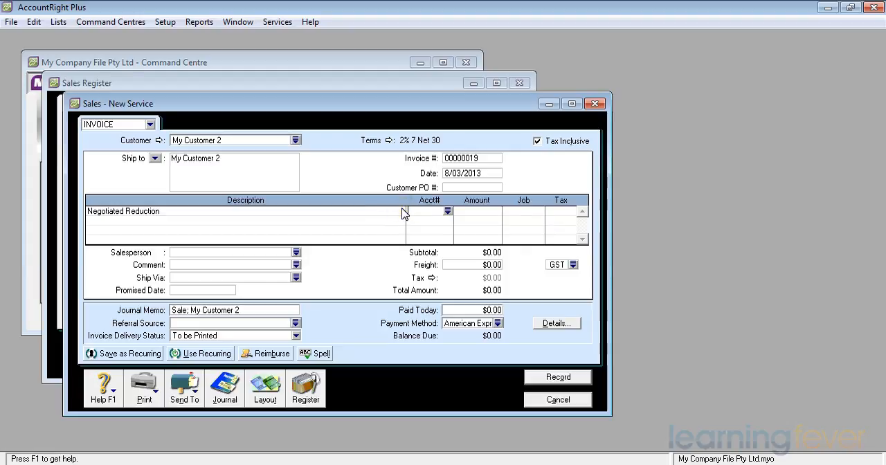
Step: Record the Negotiated Reduction line as -$125 to account 4-1010 Service & Repair
left_click(448, 210)
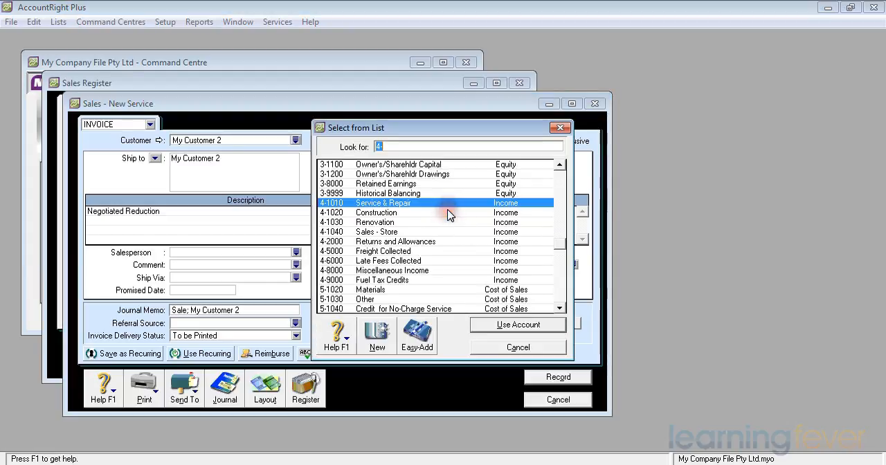
mouse_move(450, 206)
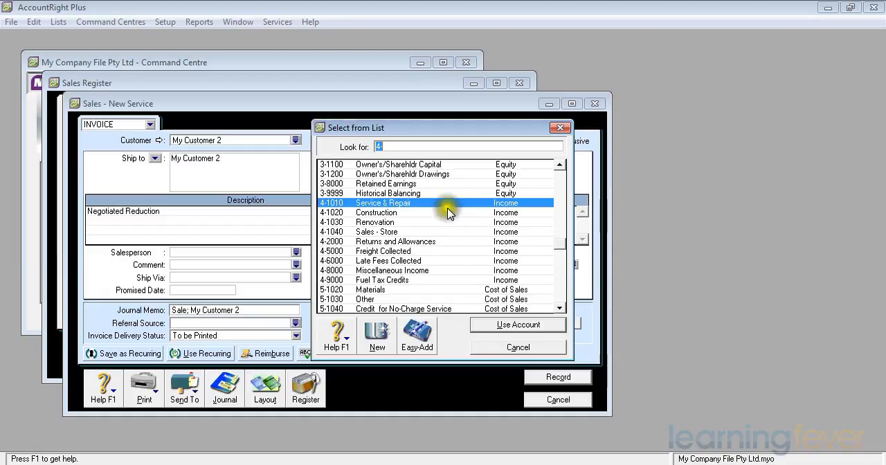
left_click(518, 324)
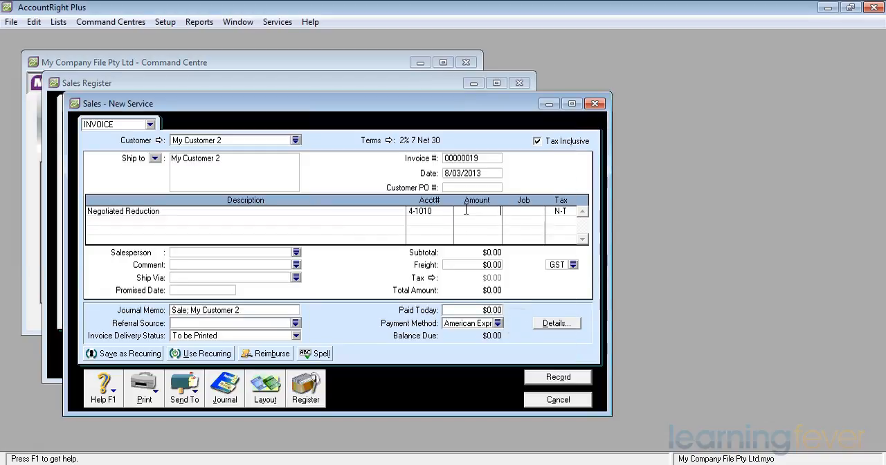
type("-12")
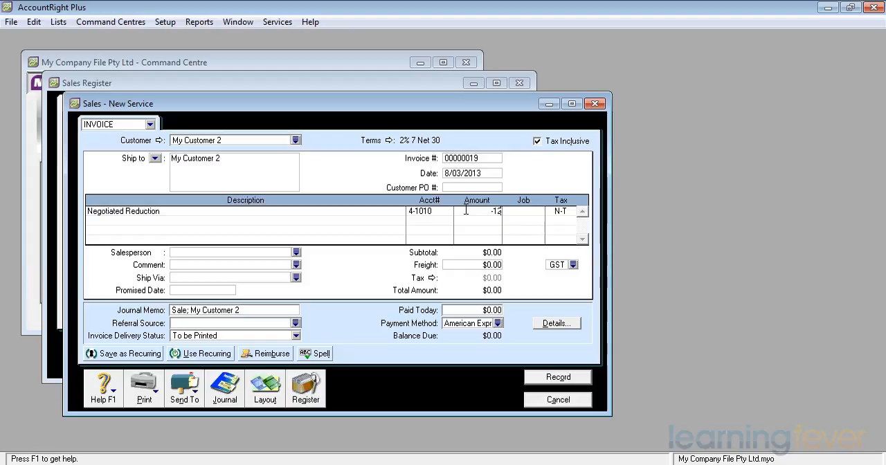
type("5.00")
left_click(562, 210)
type("GST")
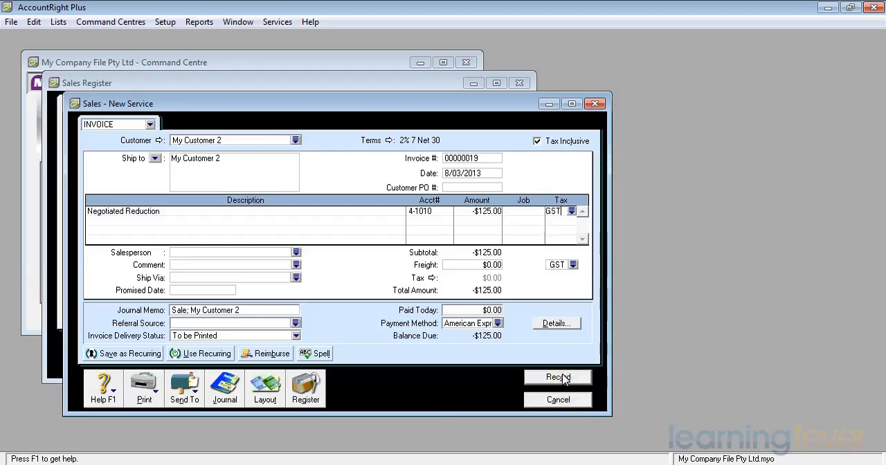
left_click(557, 377)
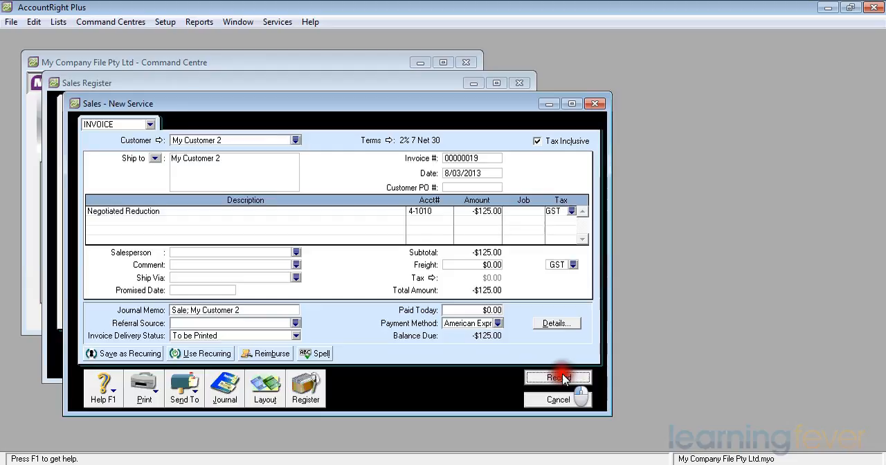
left_click(558, 376)
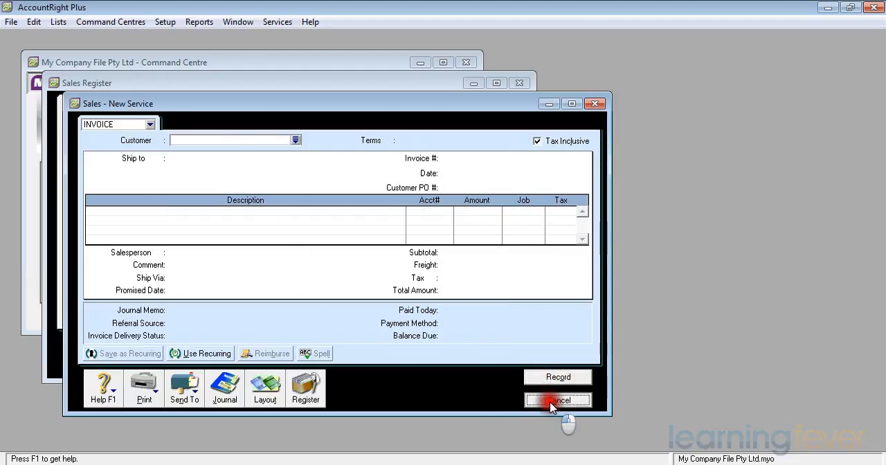
Step: Close the blank sale and show invoice 00000019's -$125 credit under Returns & Credits
left_click(556, 400)
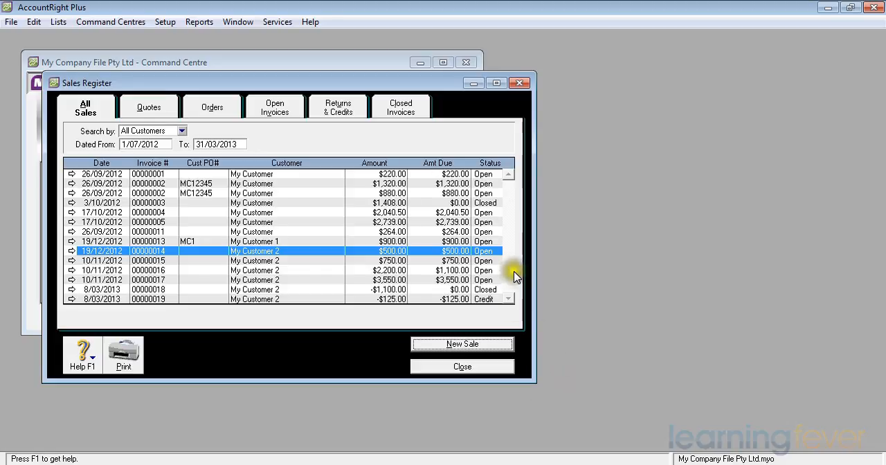
mouse_move(460, 305)
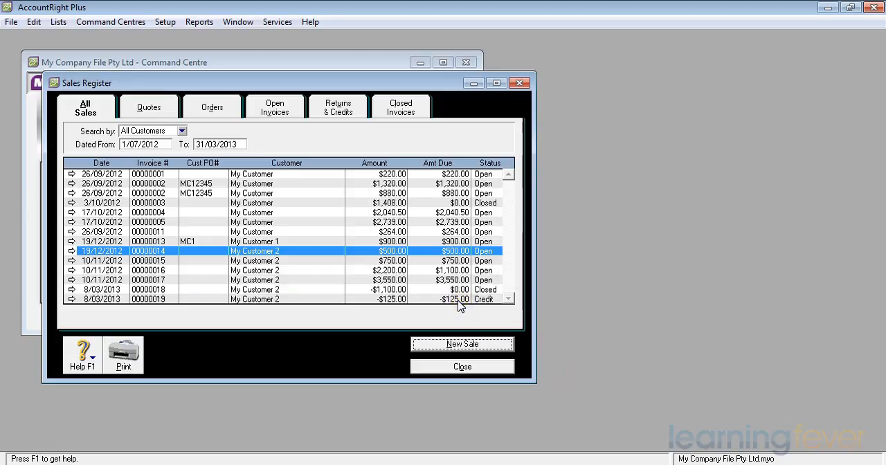
left_click(277, 299)
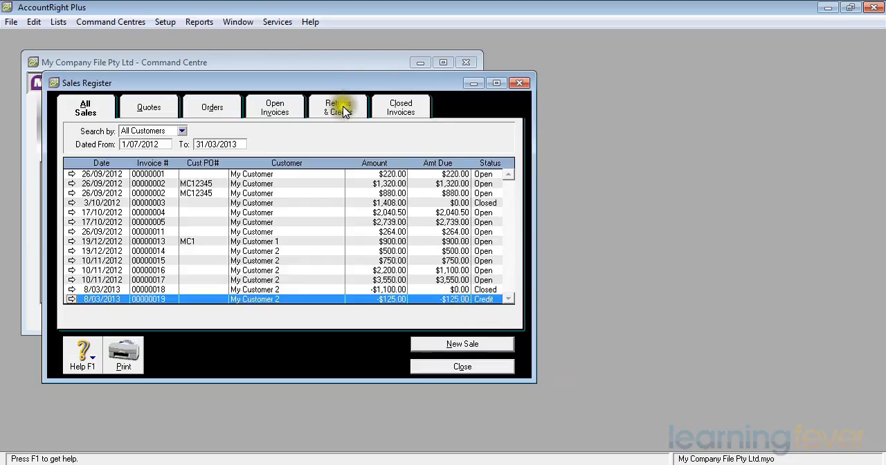
left_click(338, 108)
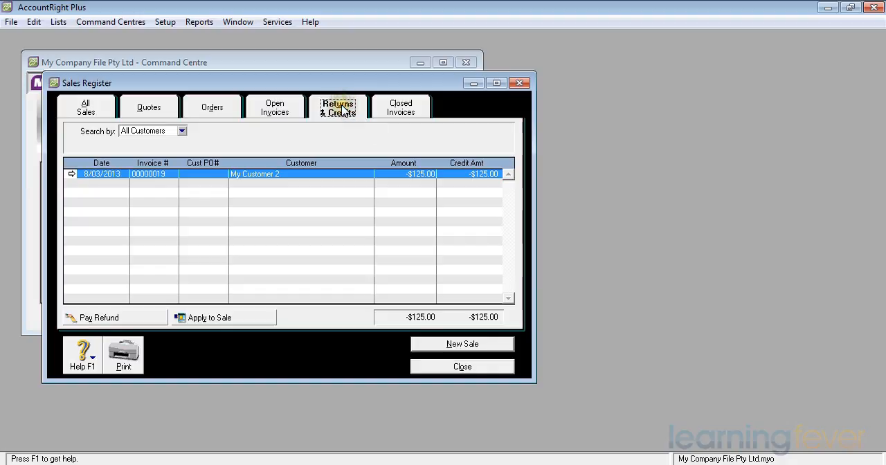
mouse_move(404, 174)
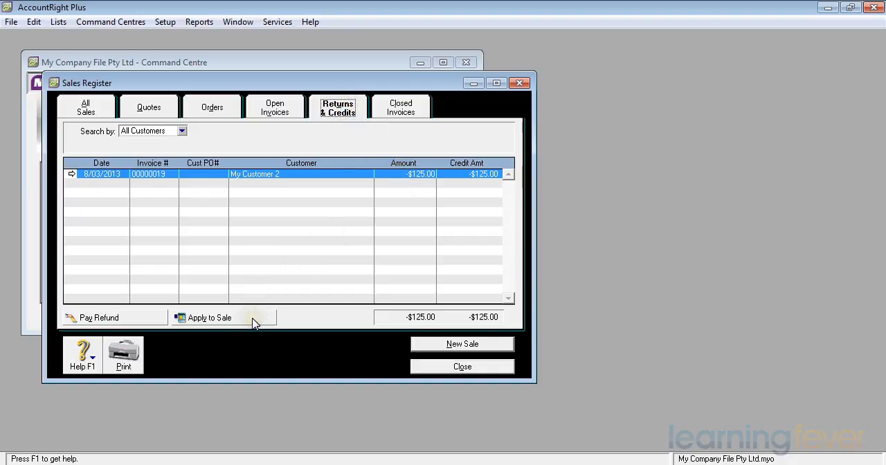
mouse_move(136, 324)
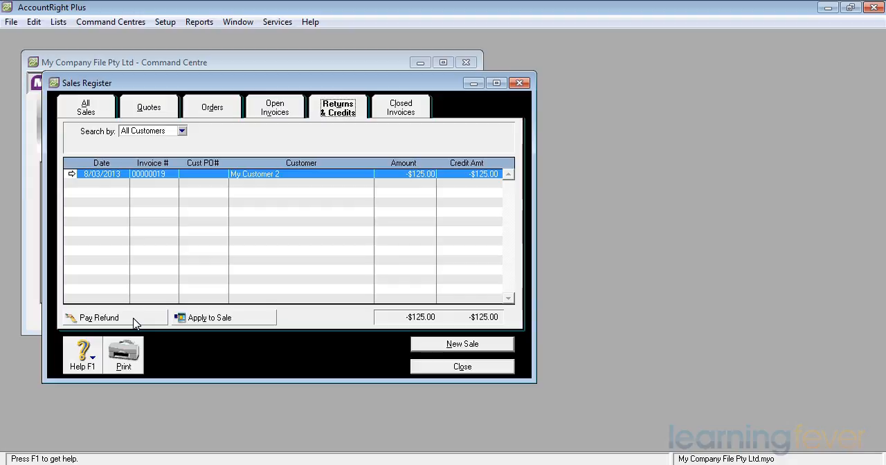
Step: Draft refund cheque 10 from 1-1110 Cheque Account with memo 'Negotiated Settlement Refund re Outstandings'
left_click(97, 318)
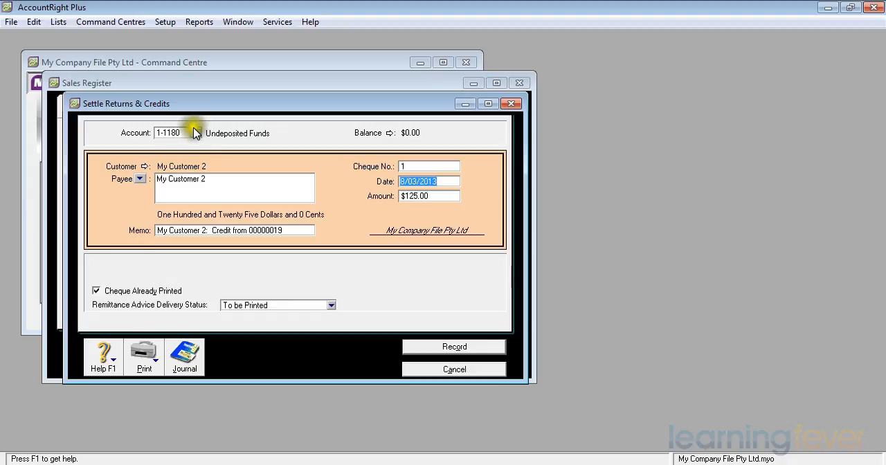
left_click(196, 133)
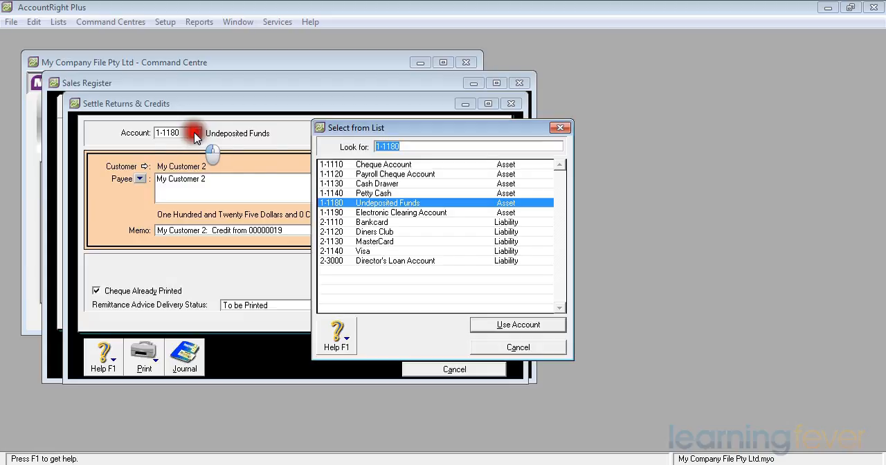
left_click(383, 165)
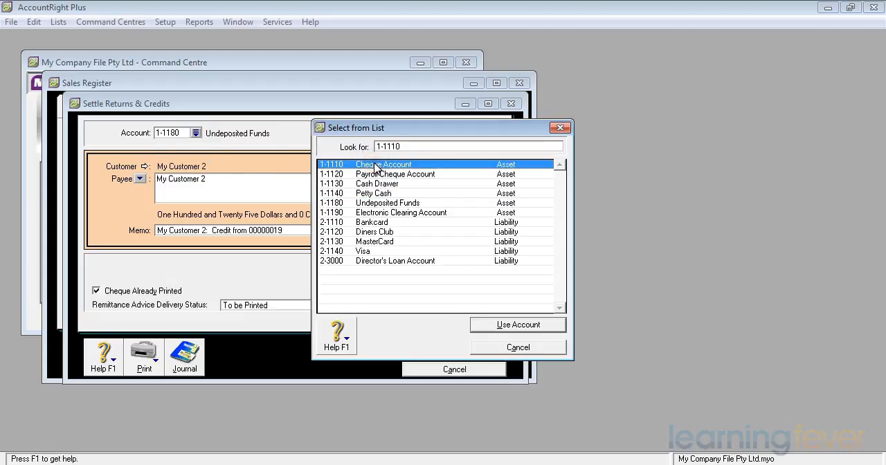
left_click(518, 324)
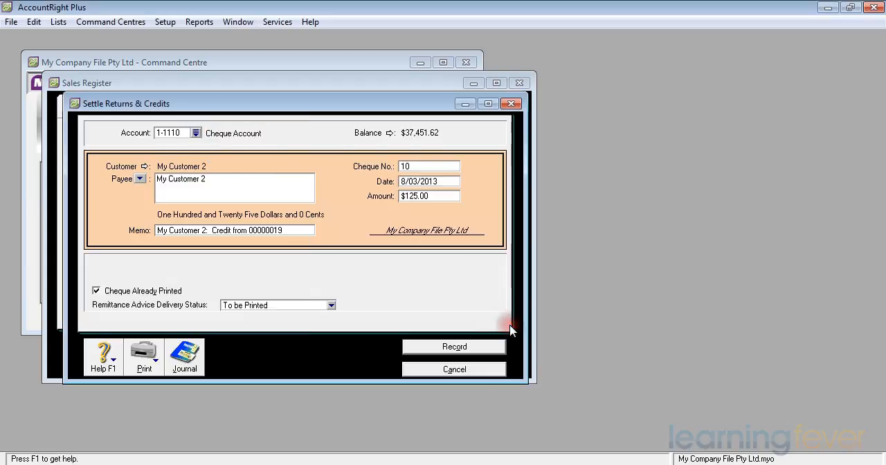
mouse_move(222, 240)
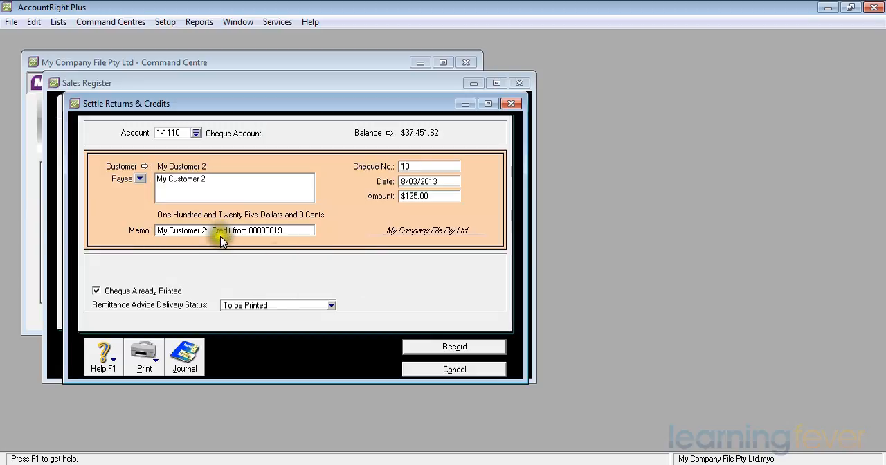
mouse_move(297, 235)
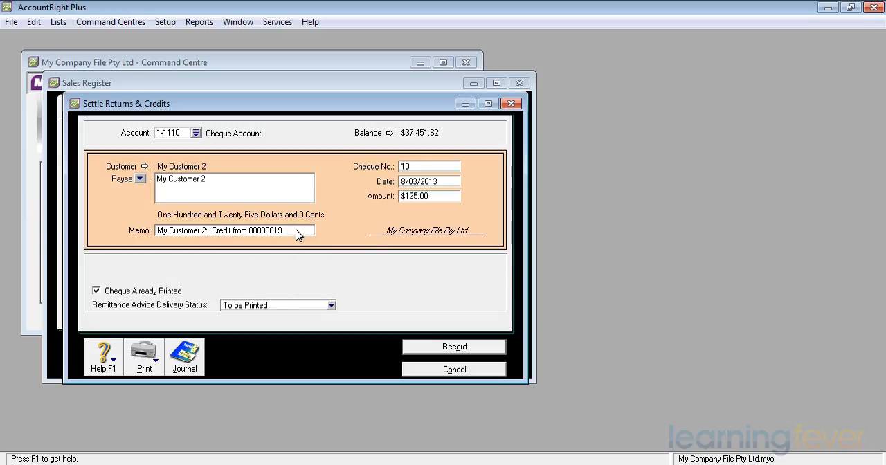
type("Negotiated Settlement Refund re Outstandings")
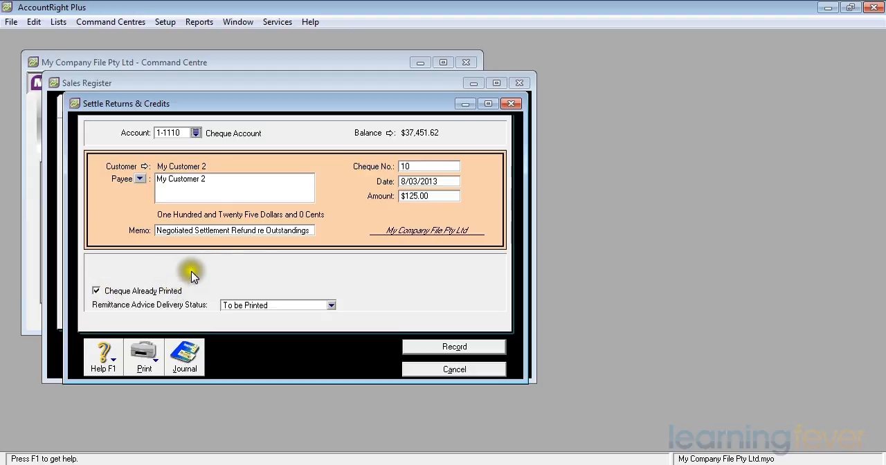
mouse_move(460, 183)
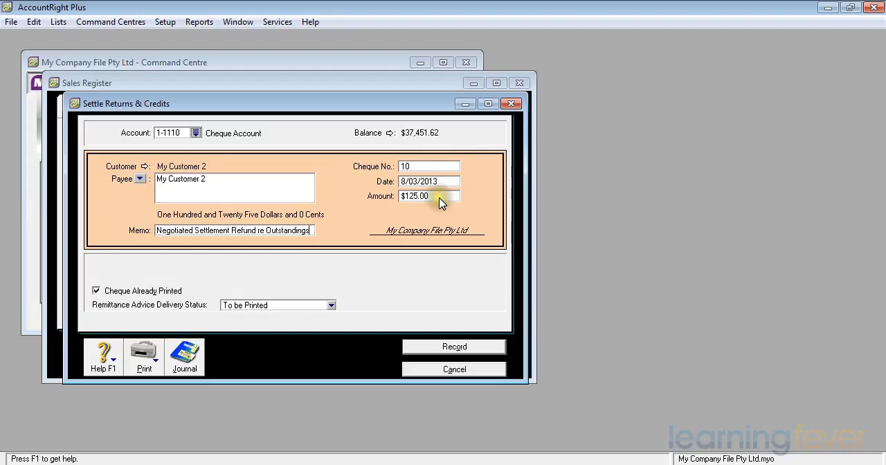
mouse_move(427, 310)
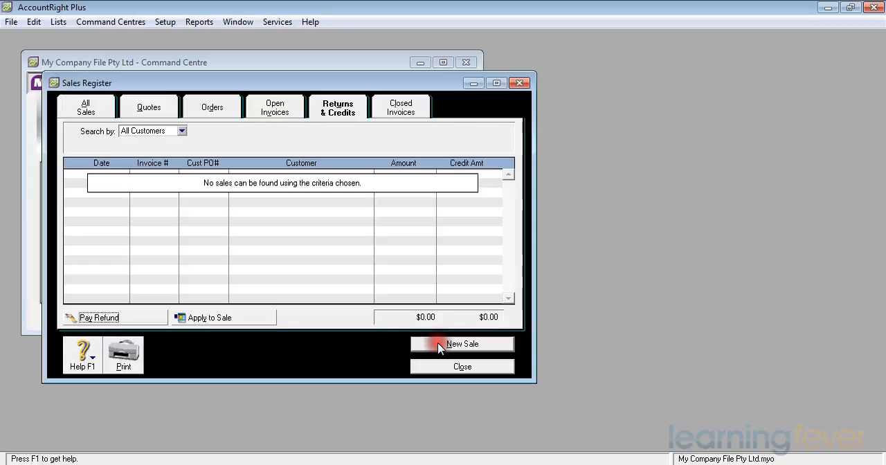
mouse_move(343, 128)
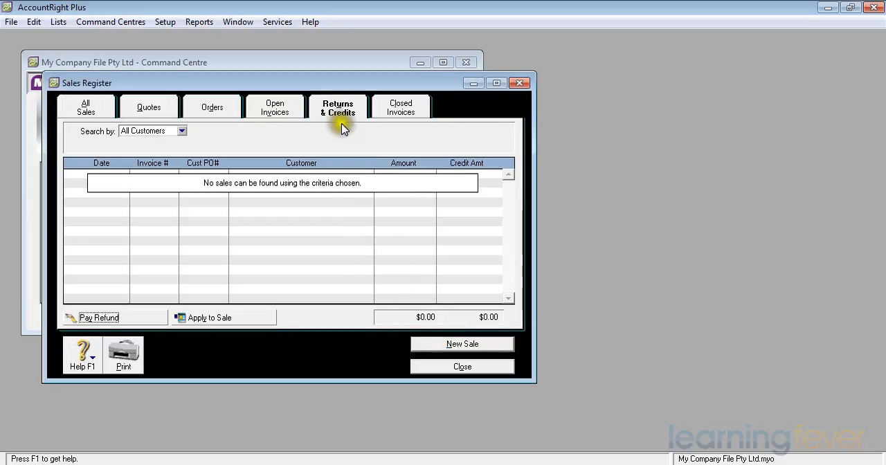
mouse_move(342, 112)
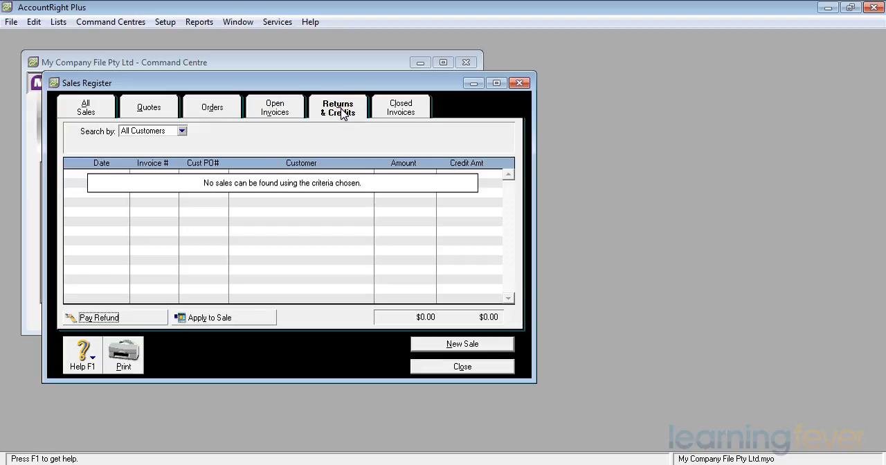
mouse_move(2, 148)
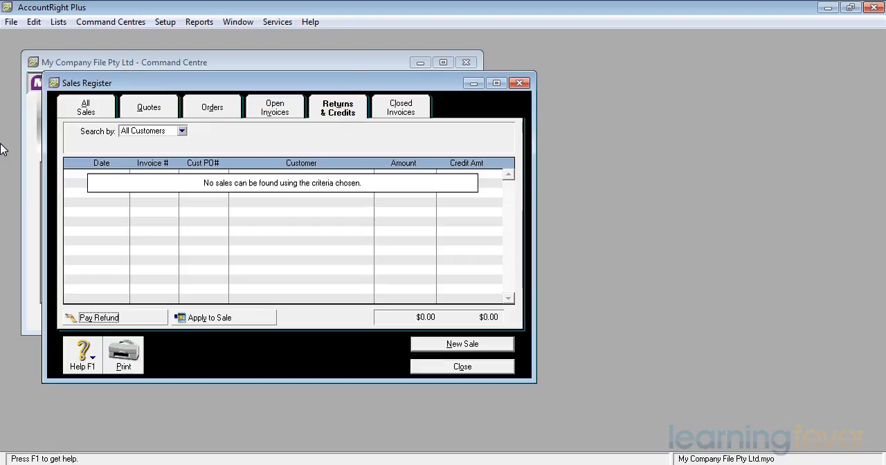
Step: Show all sales so invoice 00000019 for -$125.00 appears as Closed
left_click(86, 108)
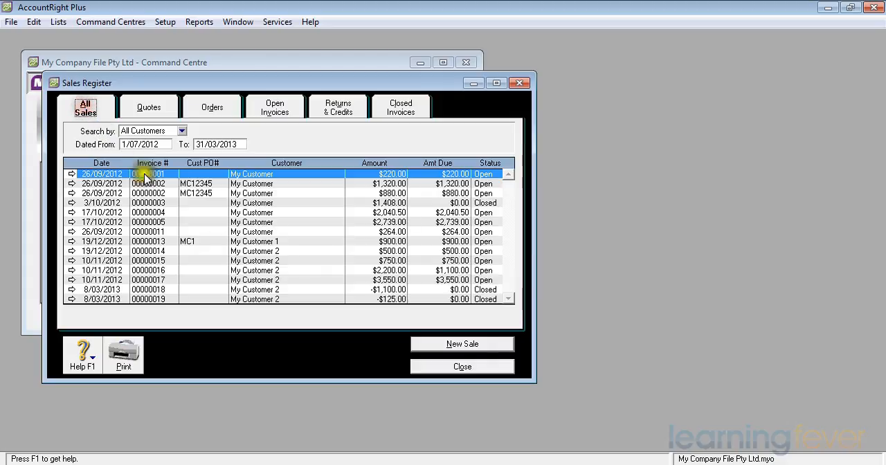